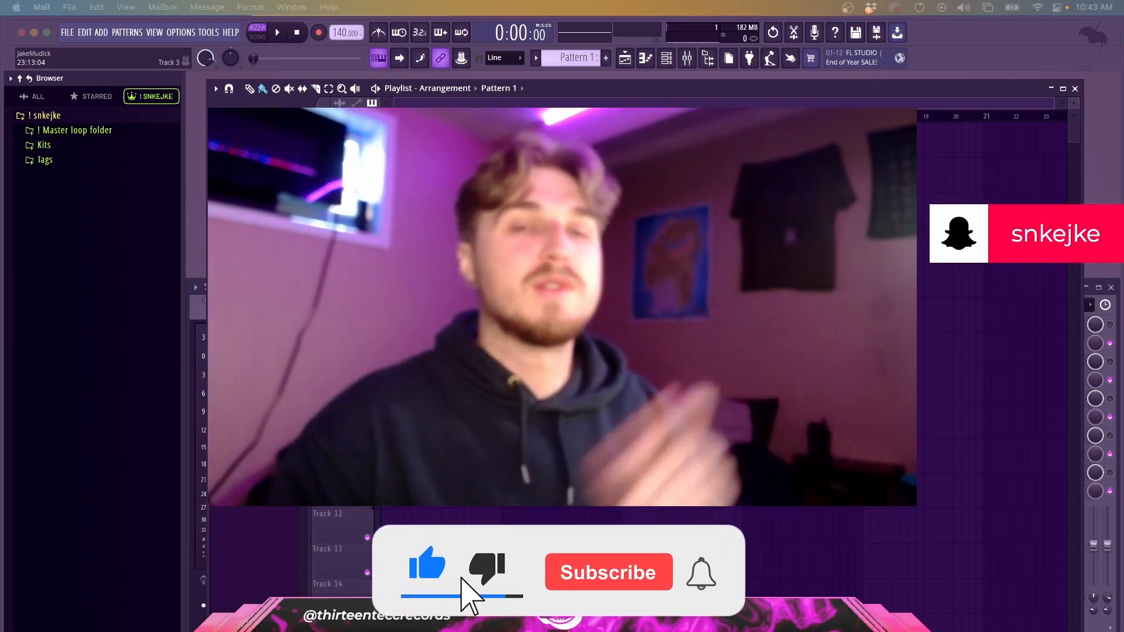
# - Scroll the Thirteen Tecc Records homepage past New Releases and Collection List to Our Favourites
pyautogui.click(607, 572)
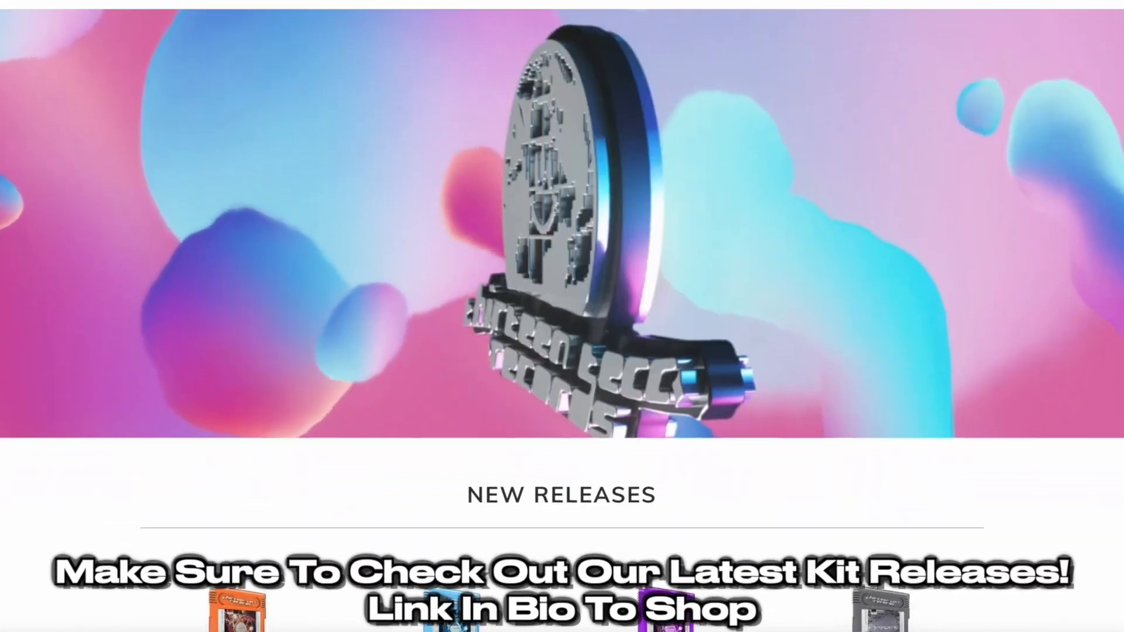
pyautogui.scroll(-3)
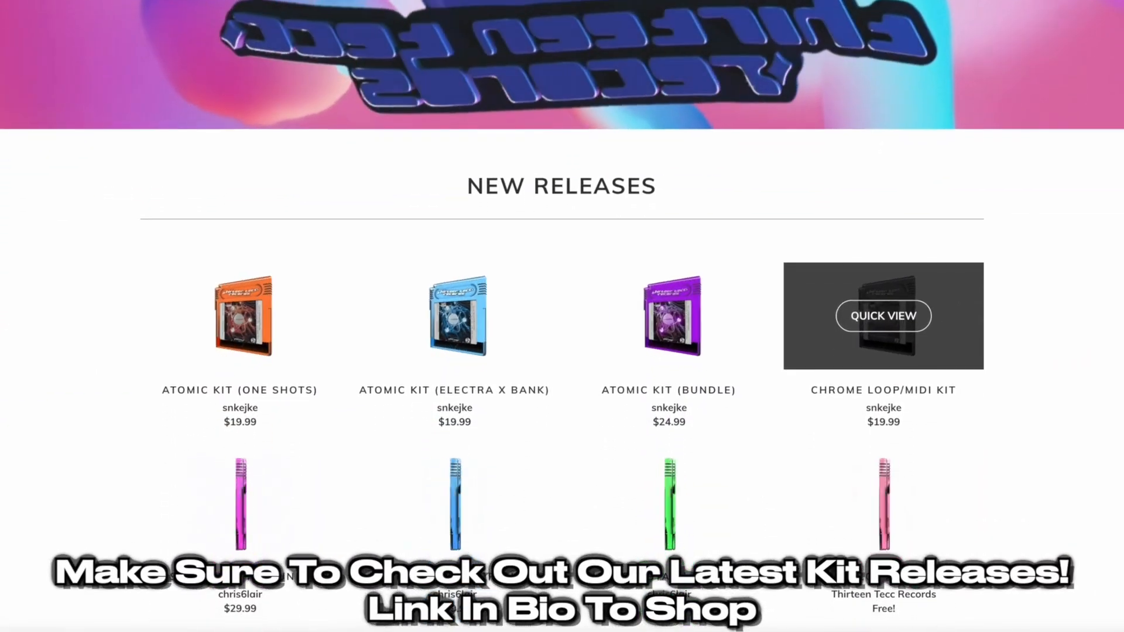
pyautogui.scroll(-3)
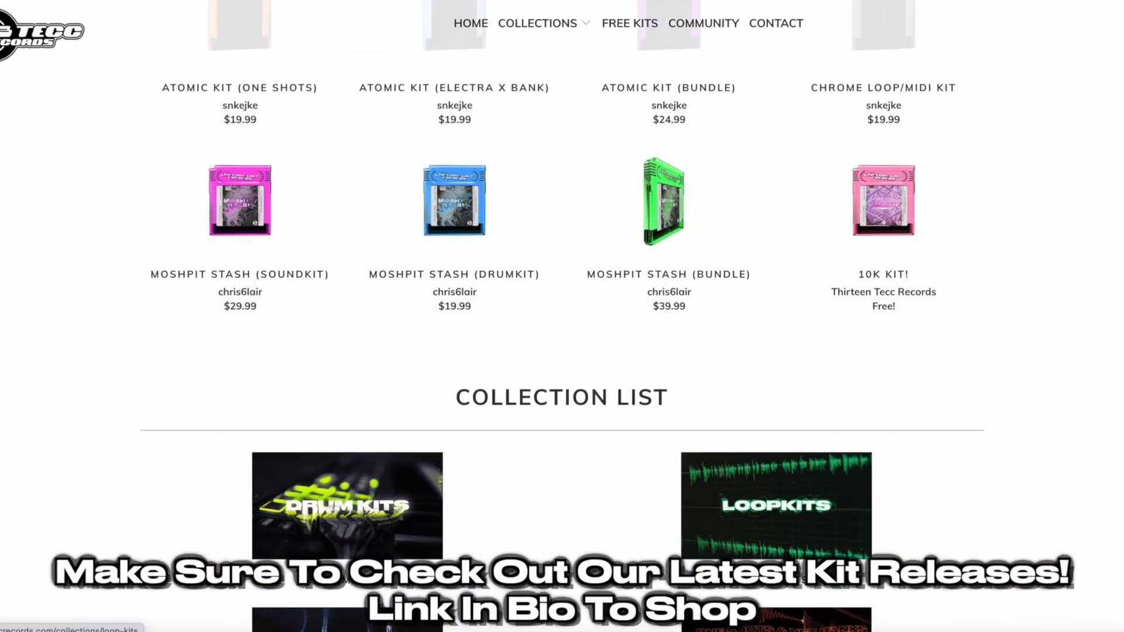
pyautogui.scroll(-3)
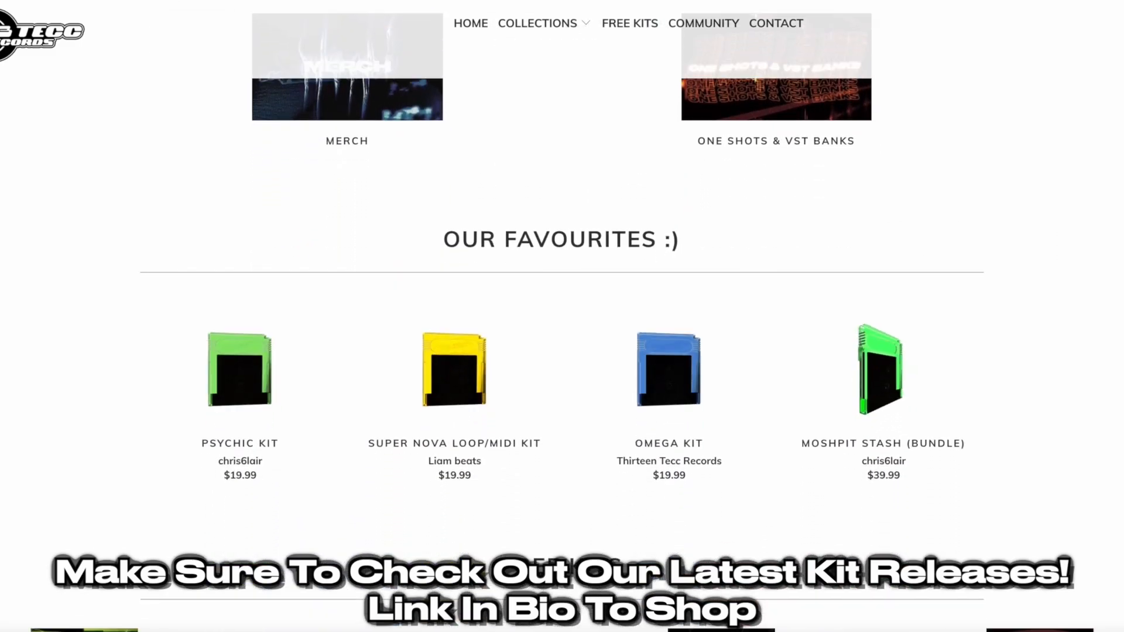
pyautogui.scroll(-3)
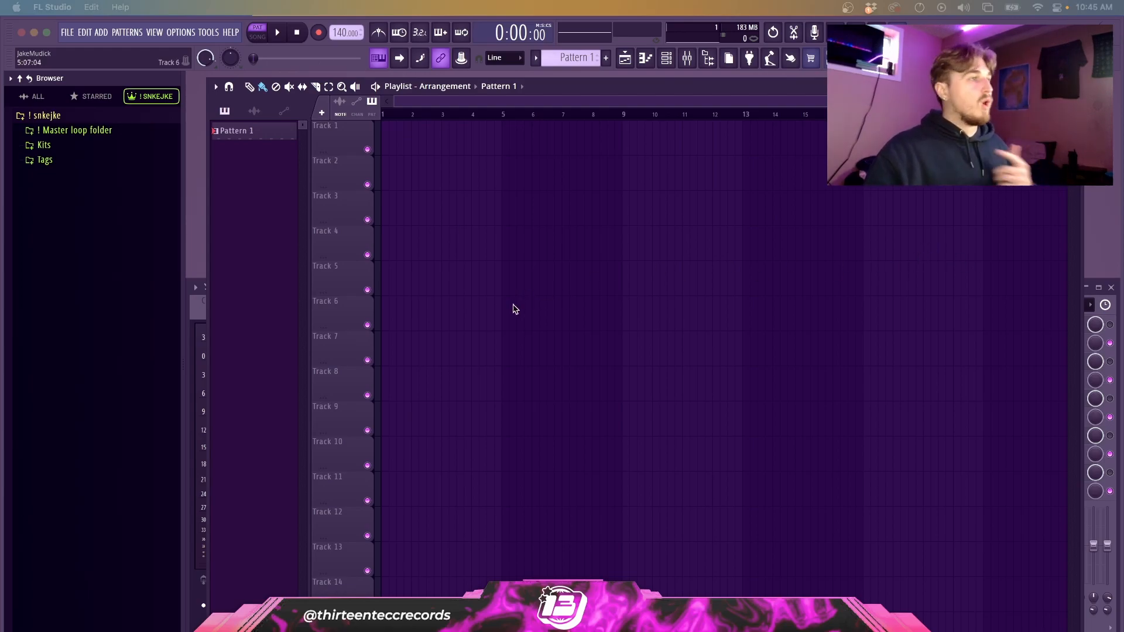
# - Visit the Starred browser tab, return to the ! snkejke tab, and show the mixer
pyautogui.click(96, 96)
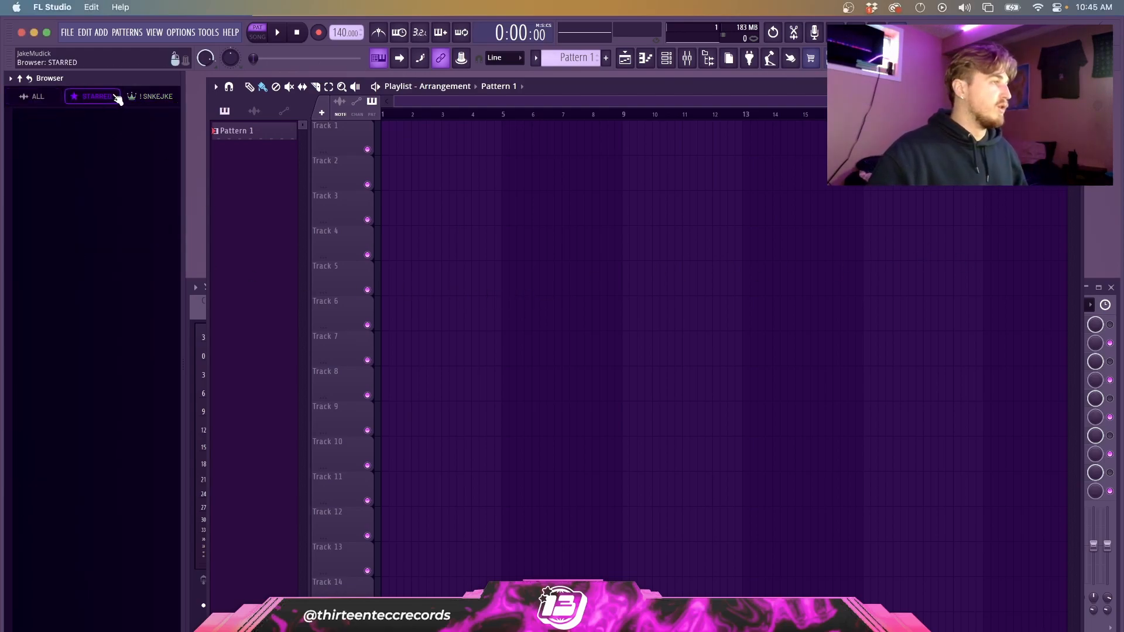
pyautogui.click(154, 96)
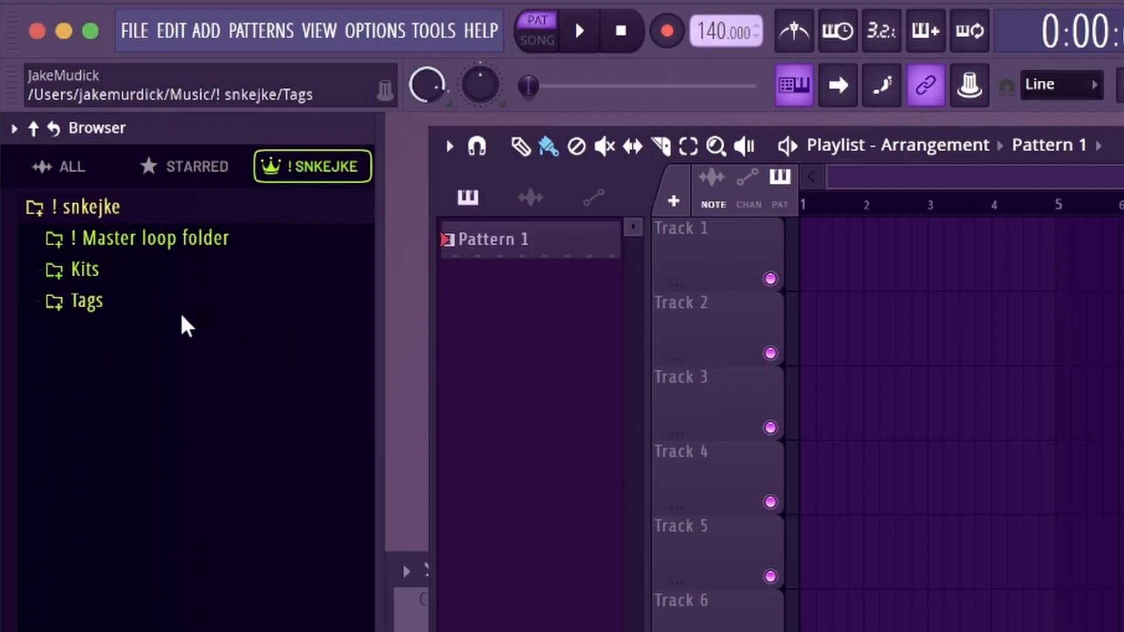
pyautogui.click(645, 58)
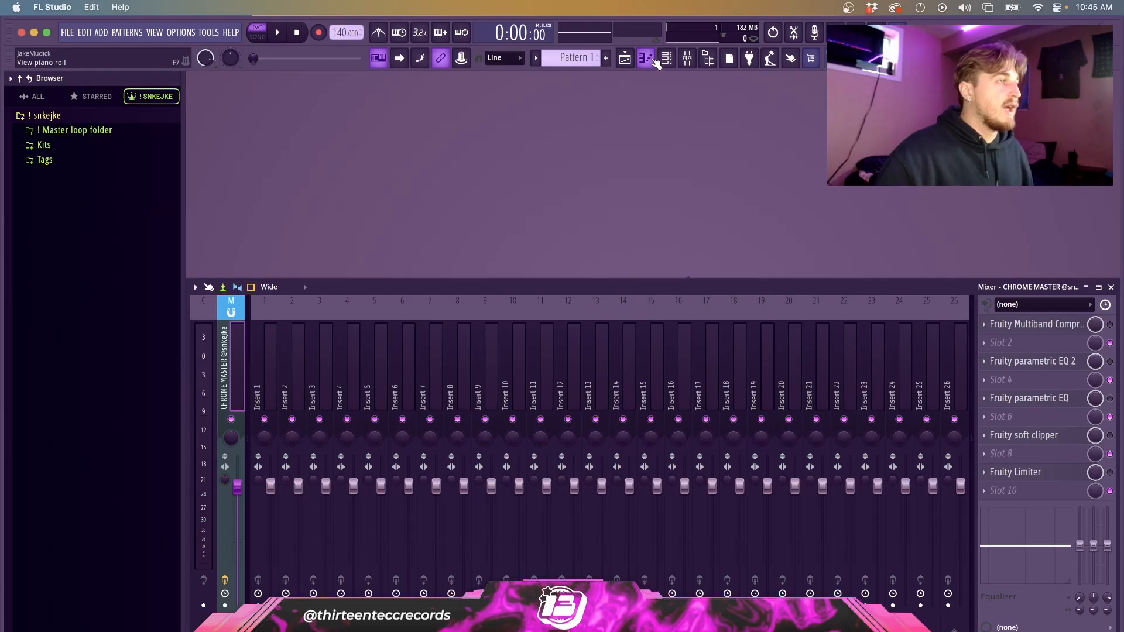
pyautogui.click(645, 59)
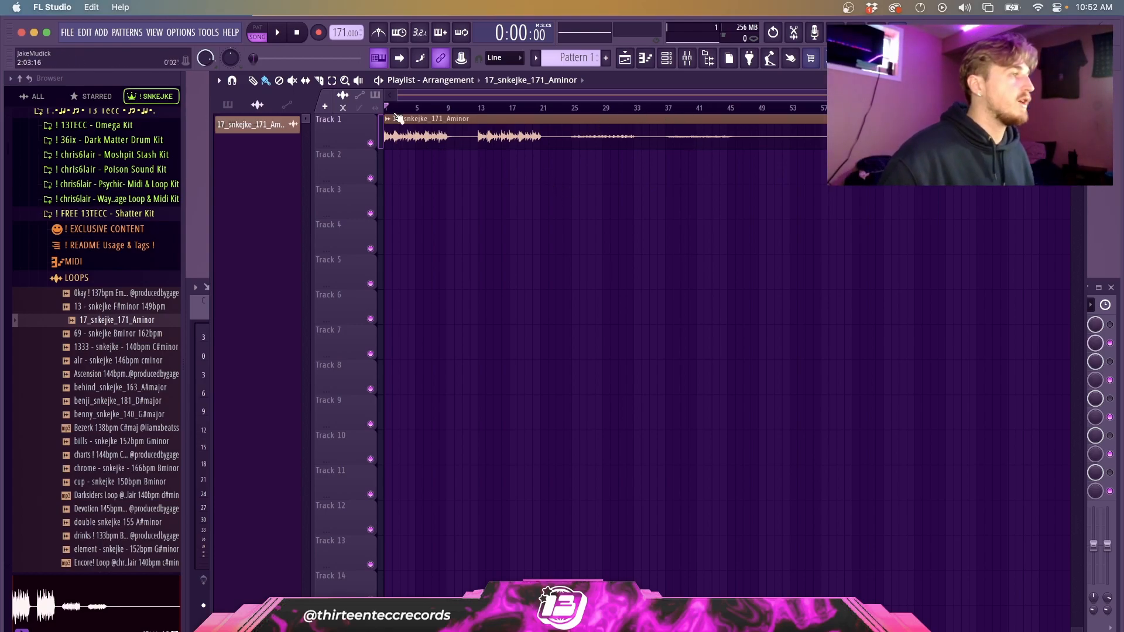
# - Send the 17_snkejke_171_Aminor clip to NewTone with Pitch-correct sample
pyautogui.rightClick(408, 136)
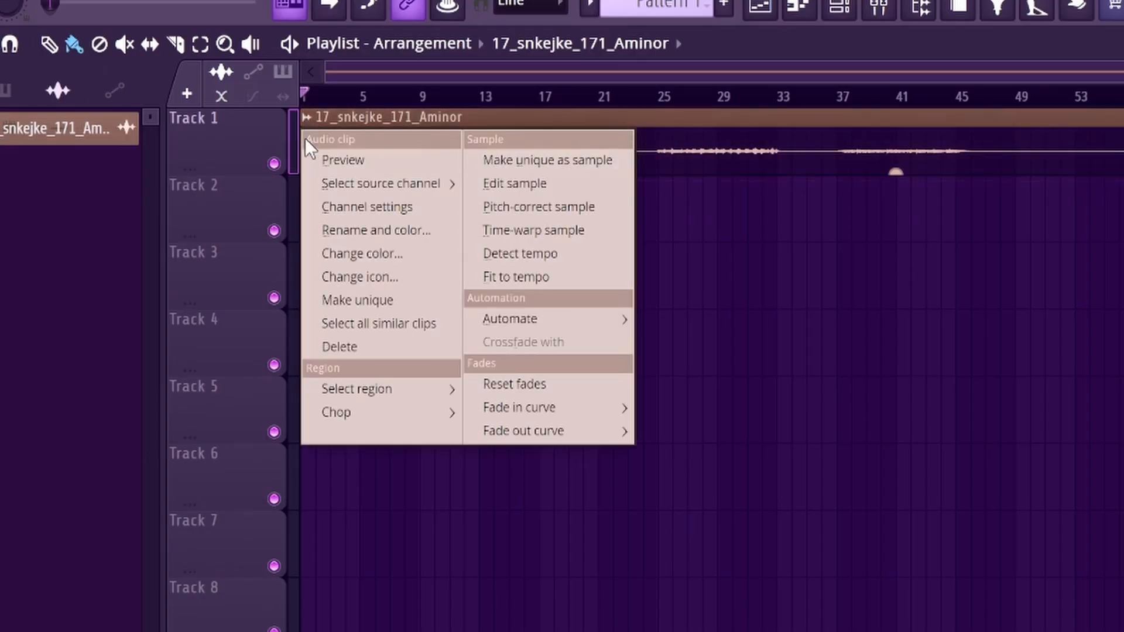
pyautogui.click(520, 253)
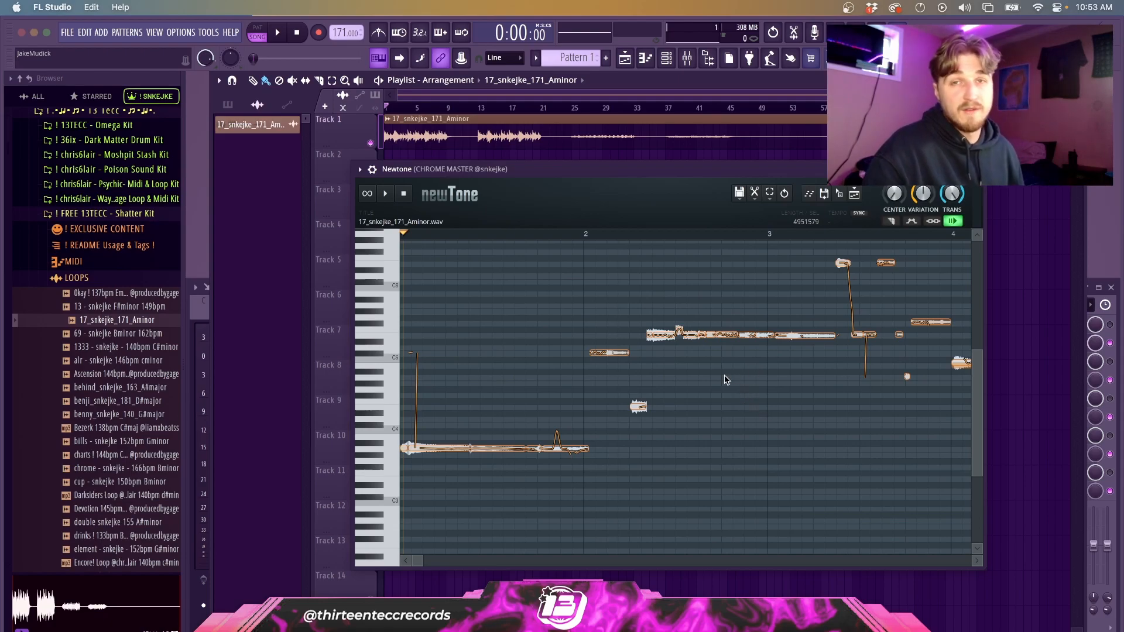
pyautogui.moveTo(768, 459)
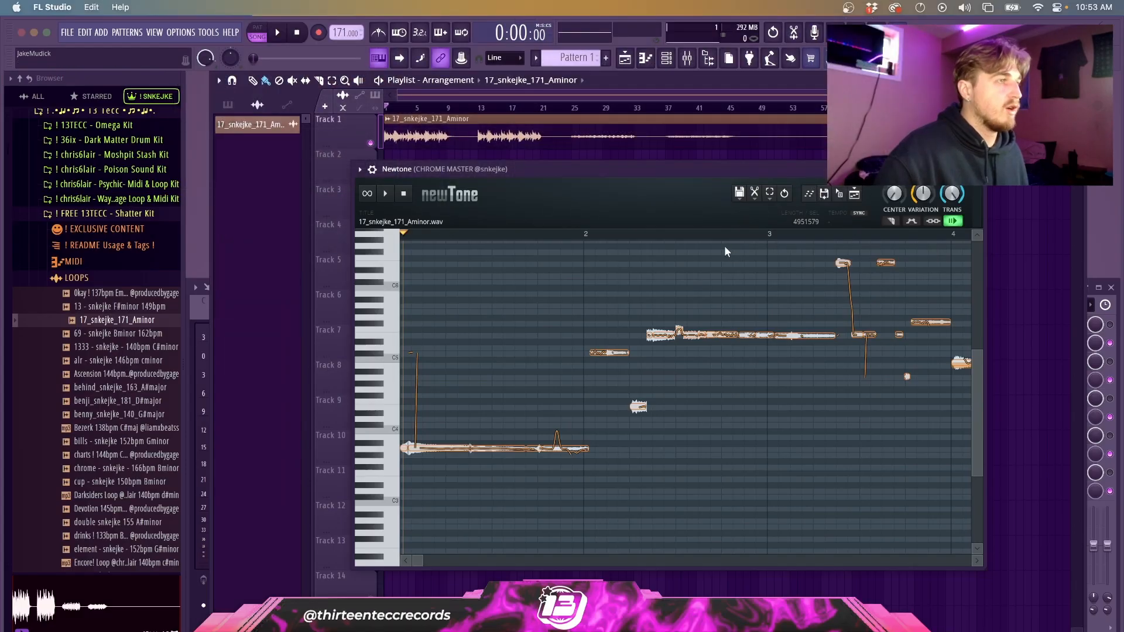
pyautogui.moveTo(802, 204)
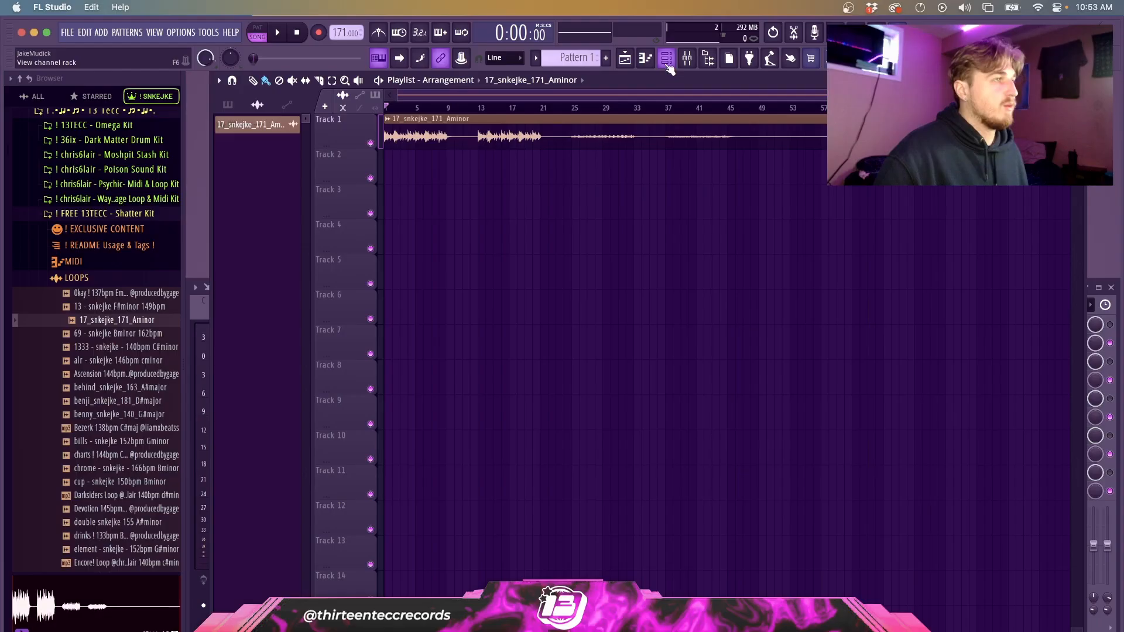
# - Paste the NewTone-detected notes into the Sampler channel from the Channel rack
pyautogui.click(666, 58)
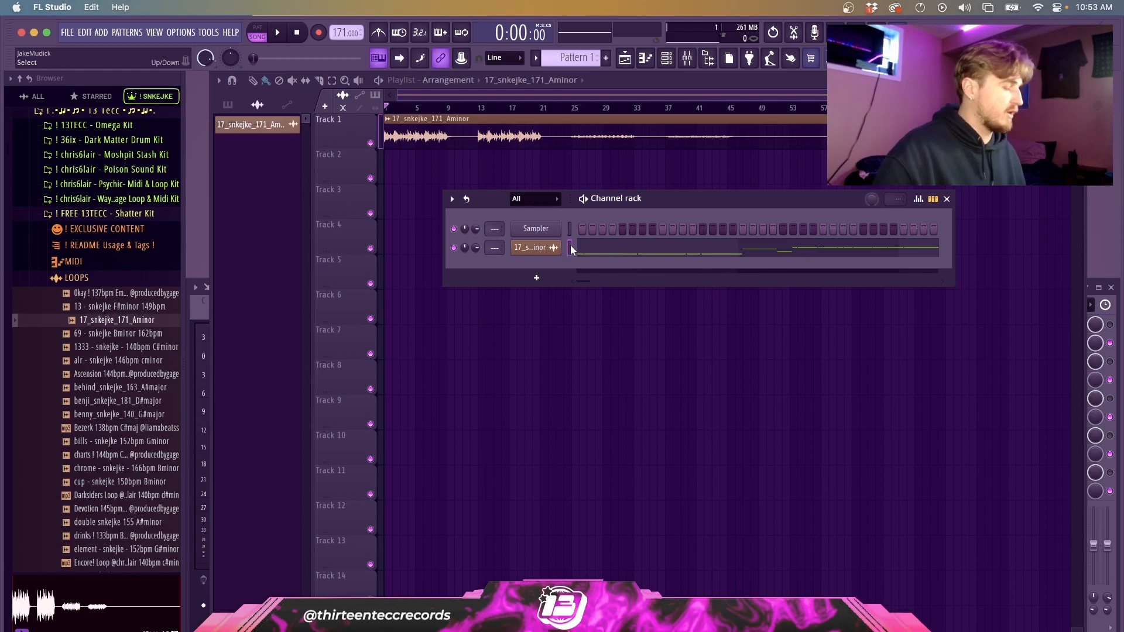
pyautogui.press('ctrl+v')
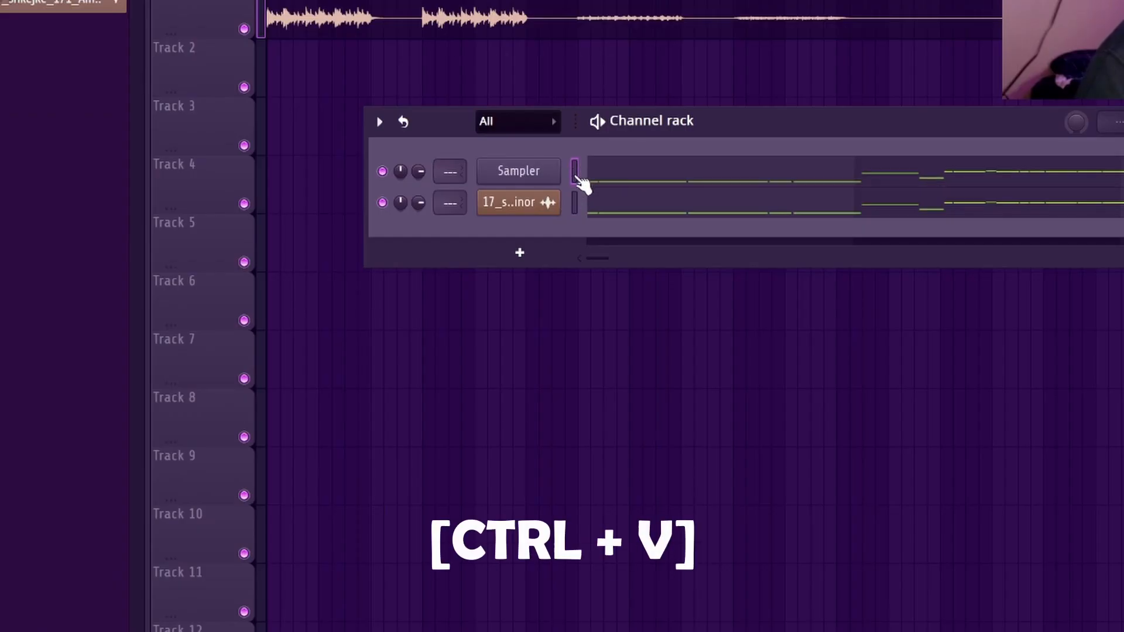
pyautogui.press('ctrl+x')
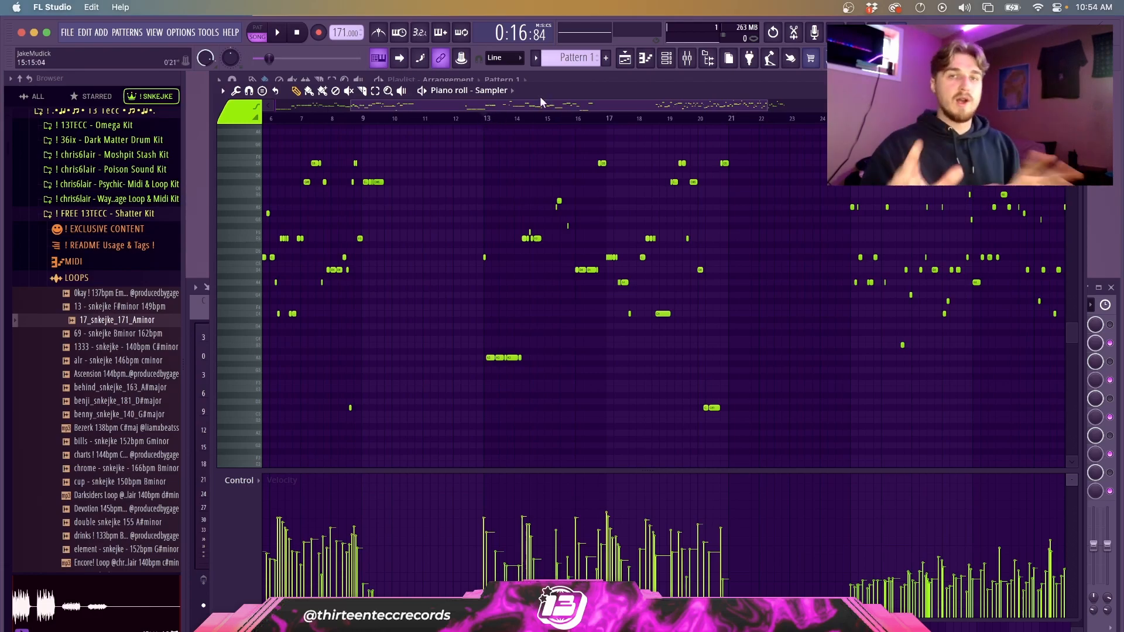
pyautogui.moveTo(555, 378)
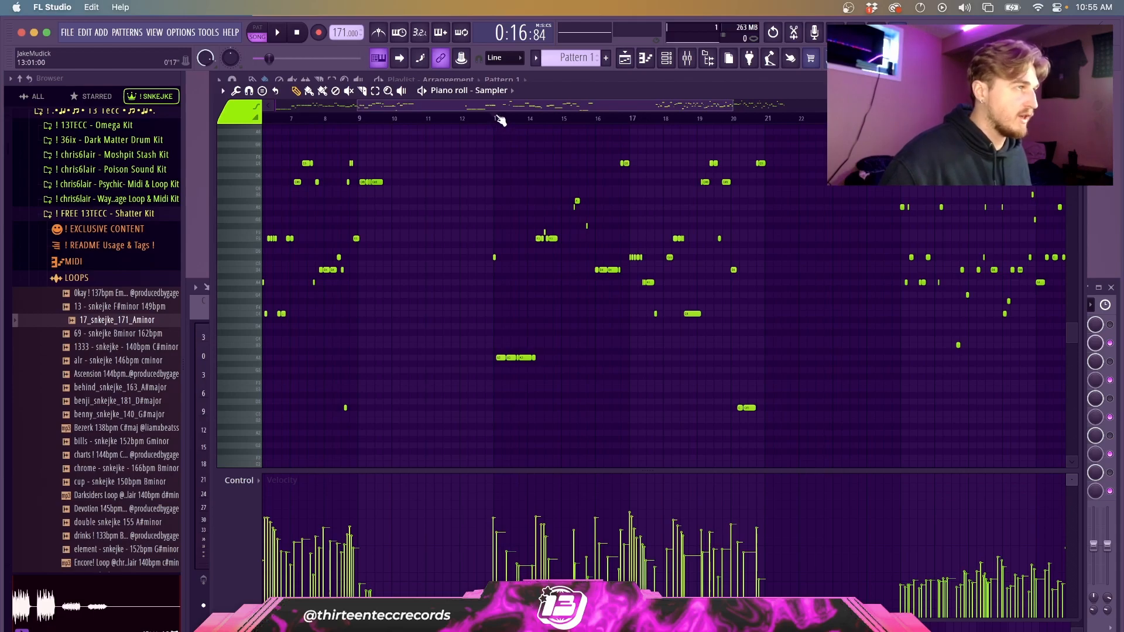
pyautogui.moveTo(488, 360)
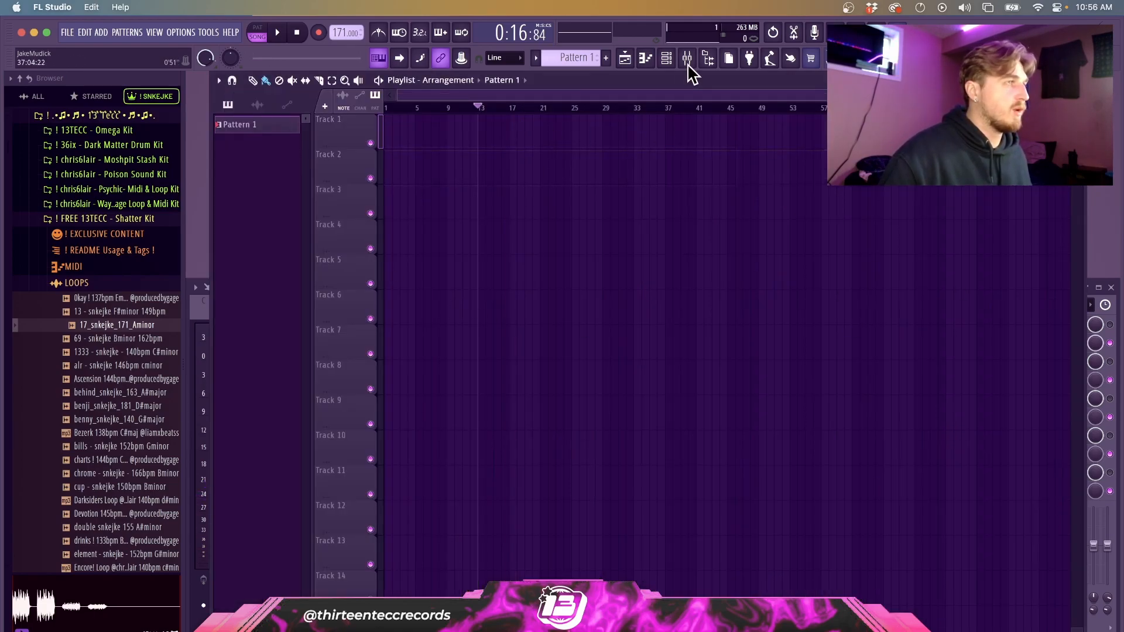
# - Bring up the Channel rack
pyautogui.click(666, 58)
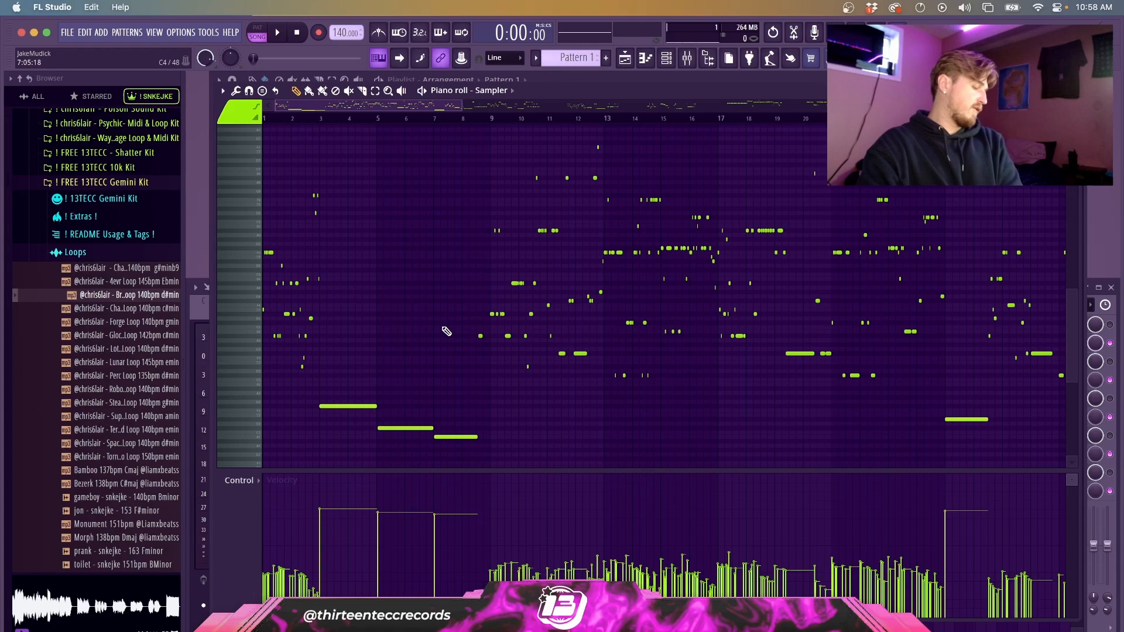
pyautogui.moveTo(423, 332)
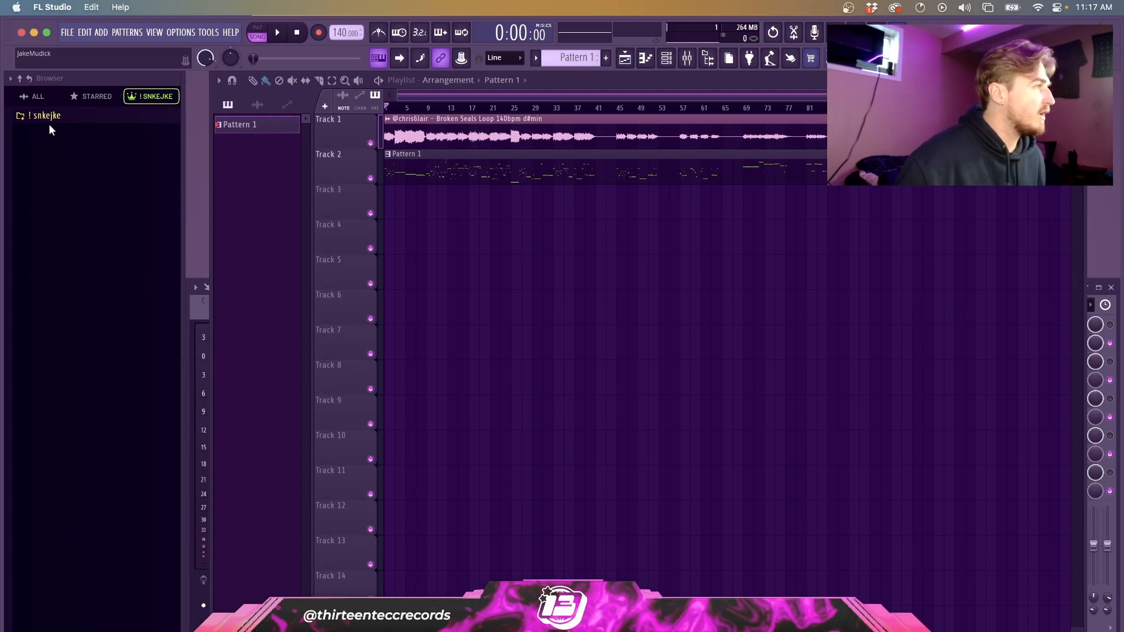
# - Show ALL folders, expand ! snkejke and open it in its own browser tab
pyautogui.click(34, 96)
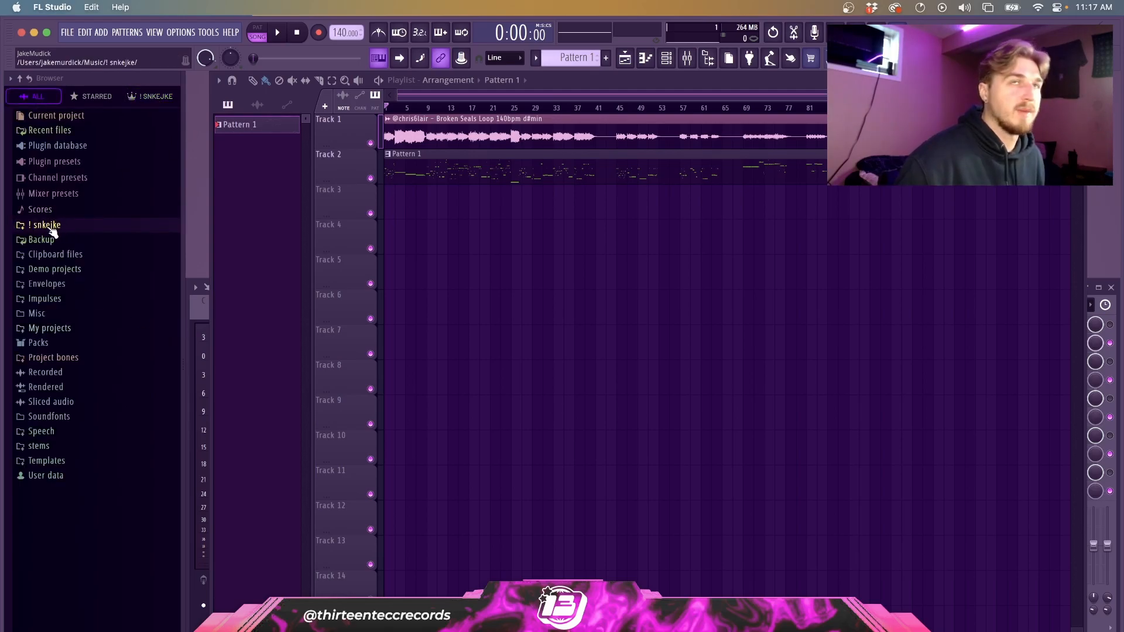
pyautogui.click(45, 224)
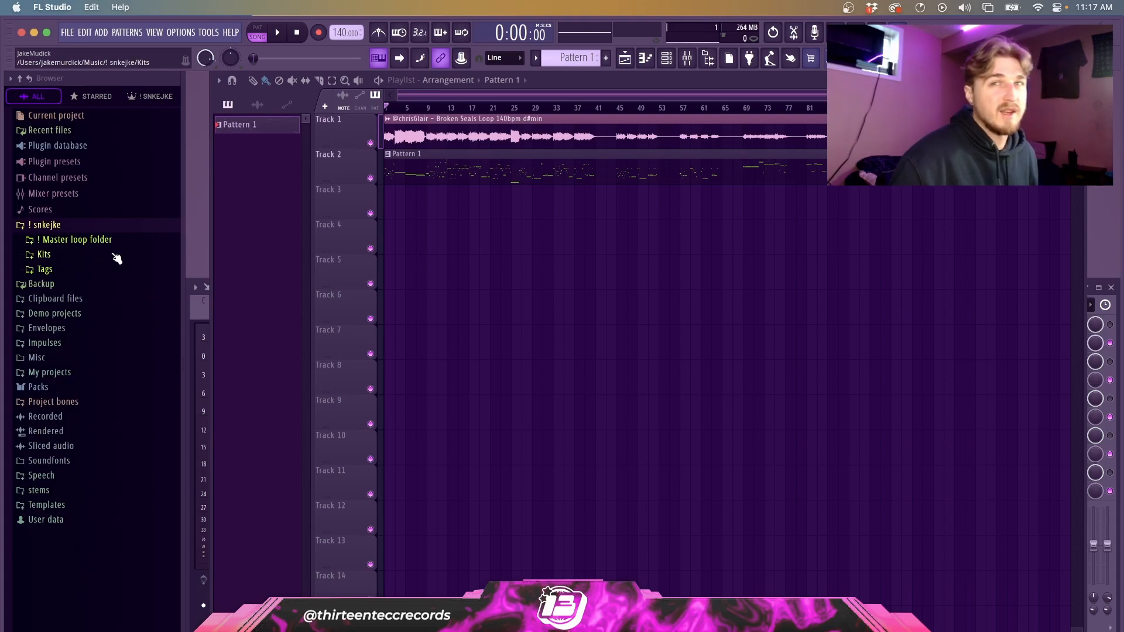
pyautogui.rightClick(46, 224)
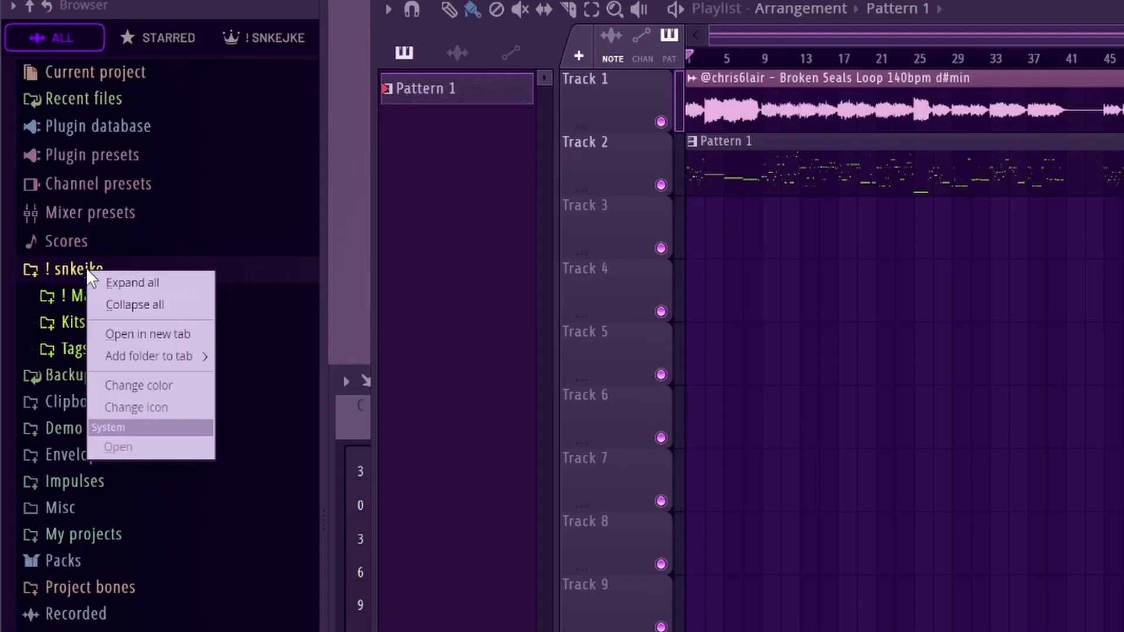
pyautogui.moveTo(154, 334)
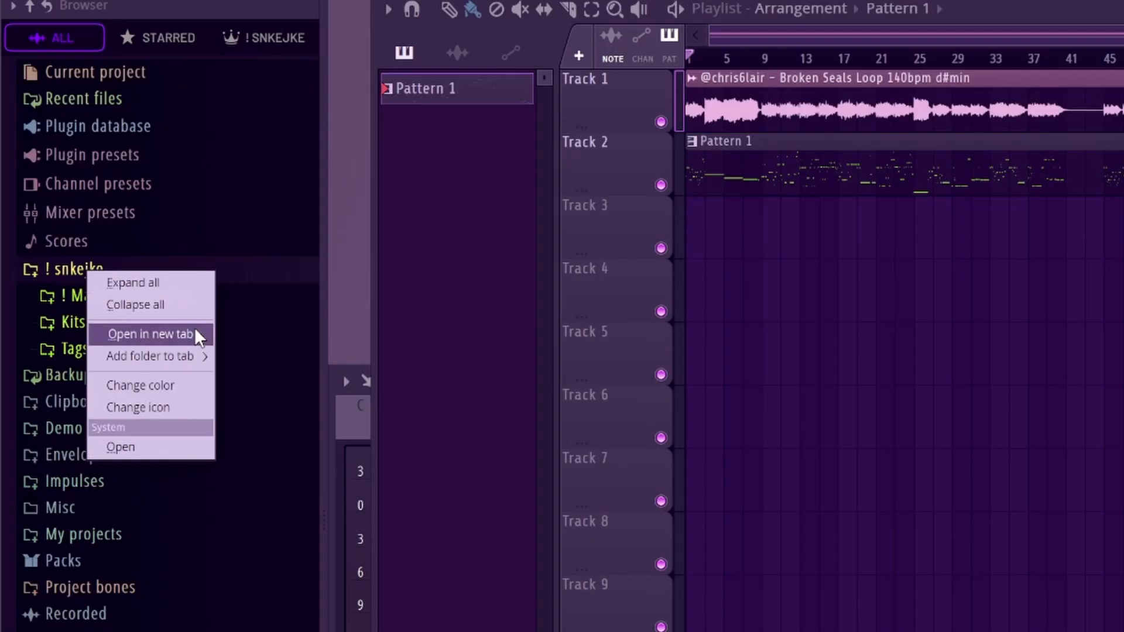
pyautogui.click(150, 333)
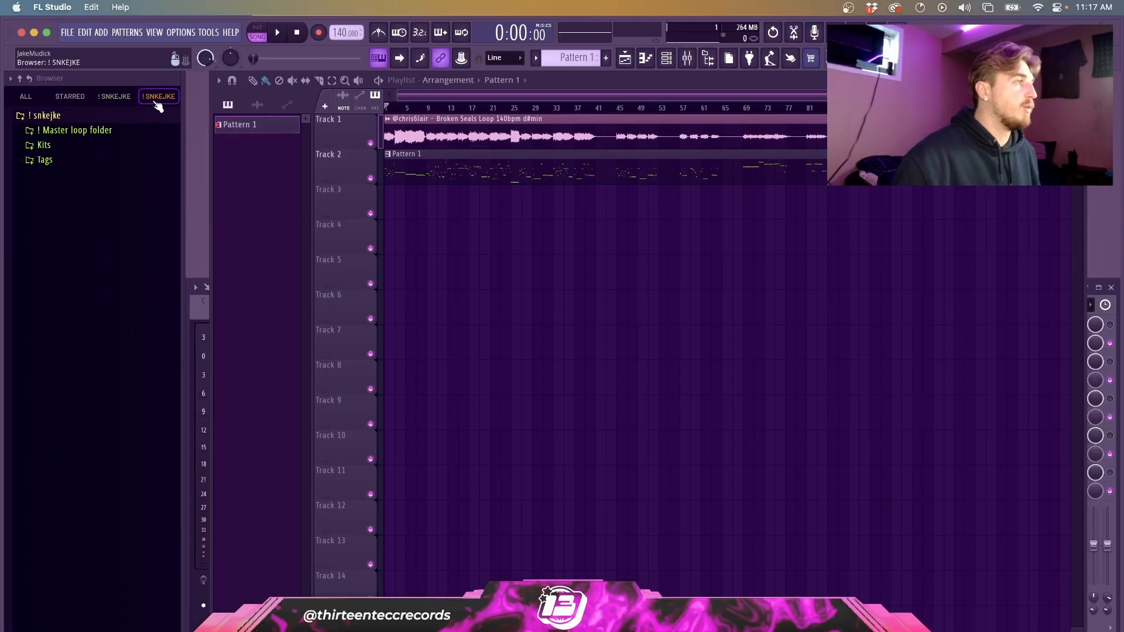
# - Rename the new browser tab to ! SNKEJKE with a crown icon and adjust its options
pyautogui.rightClick(157, 96)
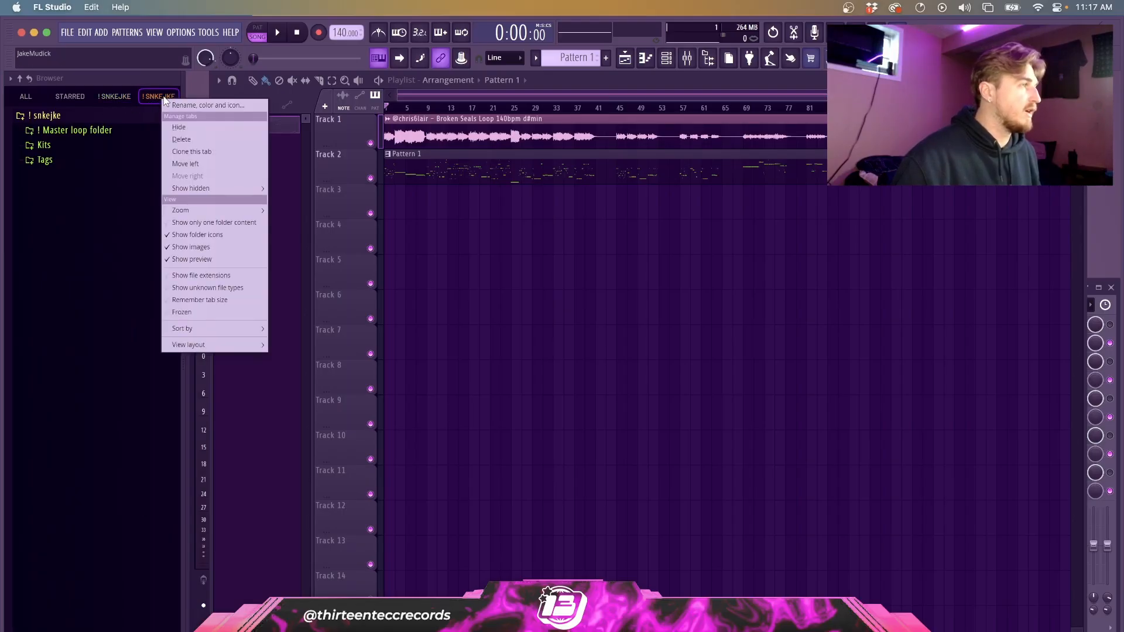
pyautogui.click(207, 105)
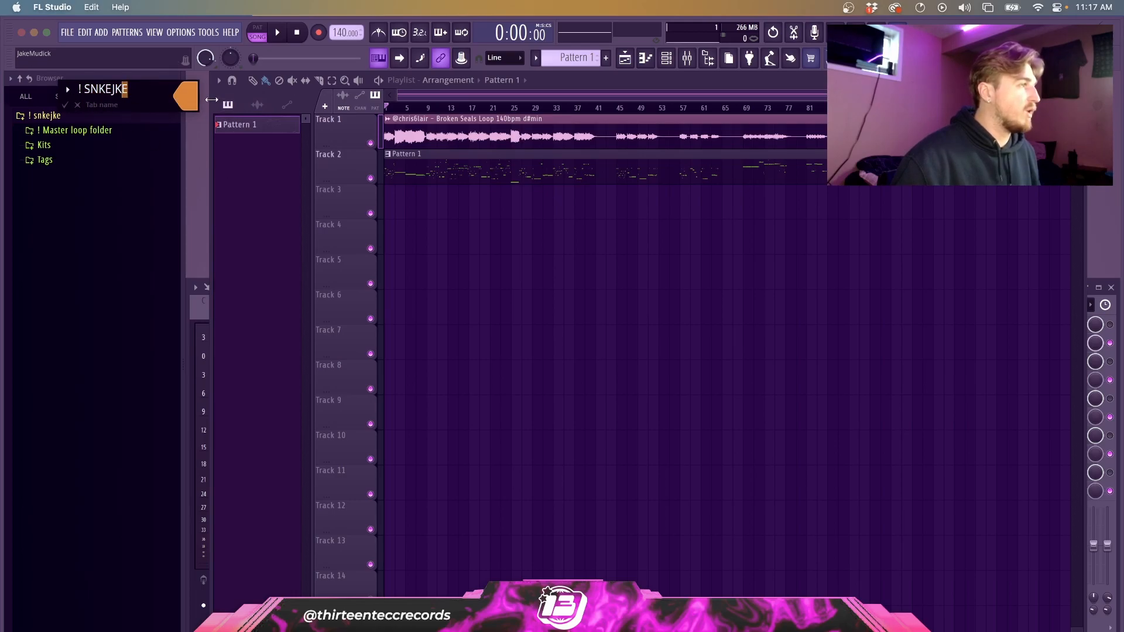
pyautogui.click(67, 89)
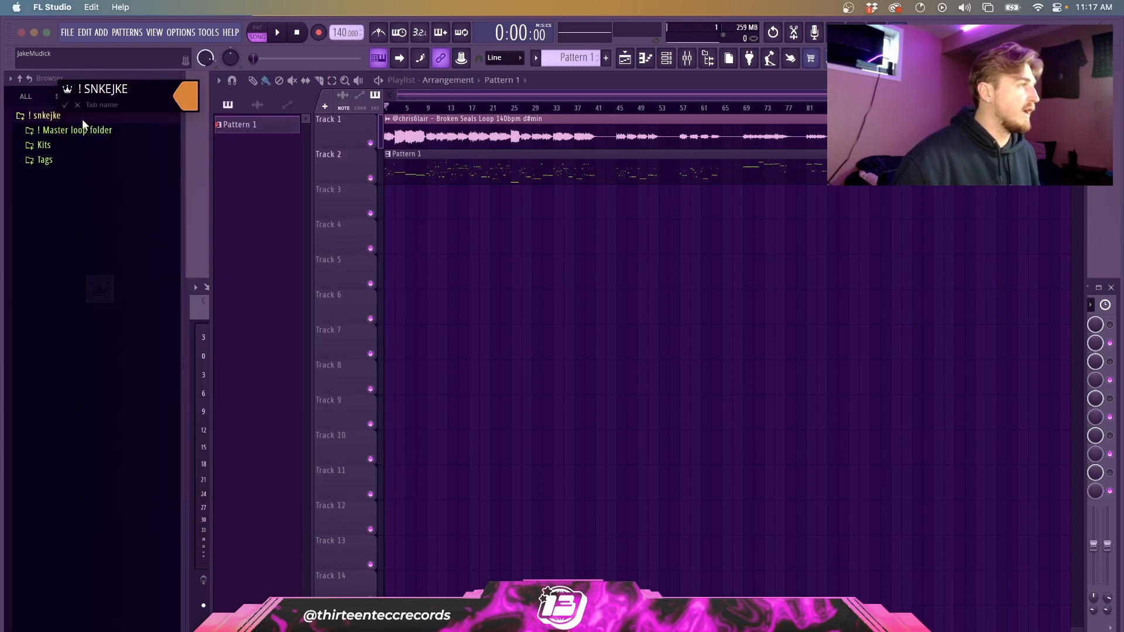
pyautogui.rightClick(158, 96)
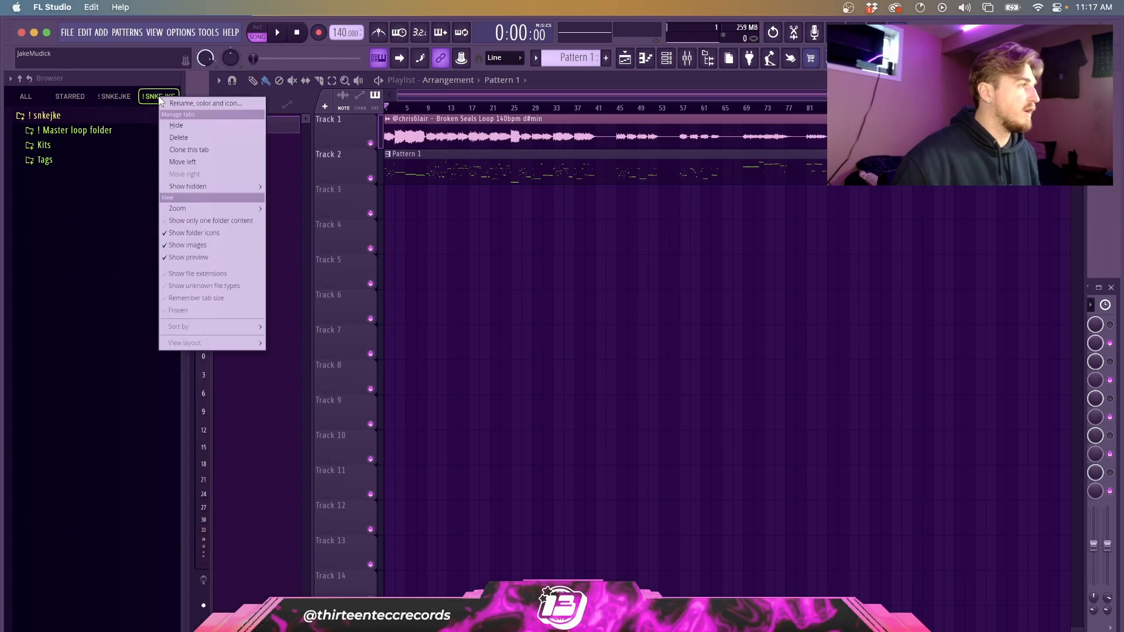
pyautogui.click(205, 103)
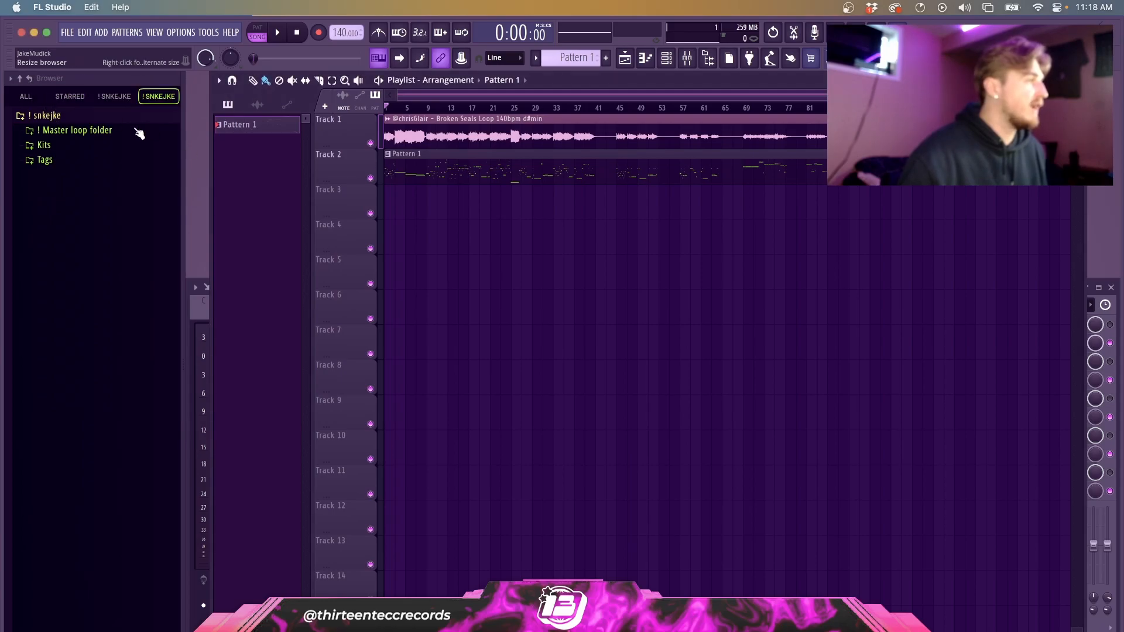
pyautogui.click(25, 96)
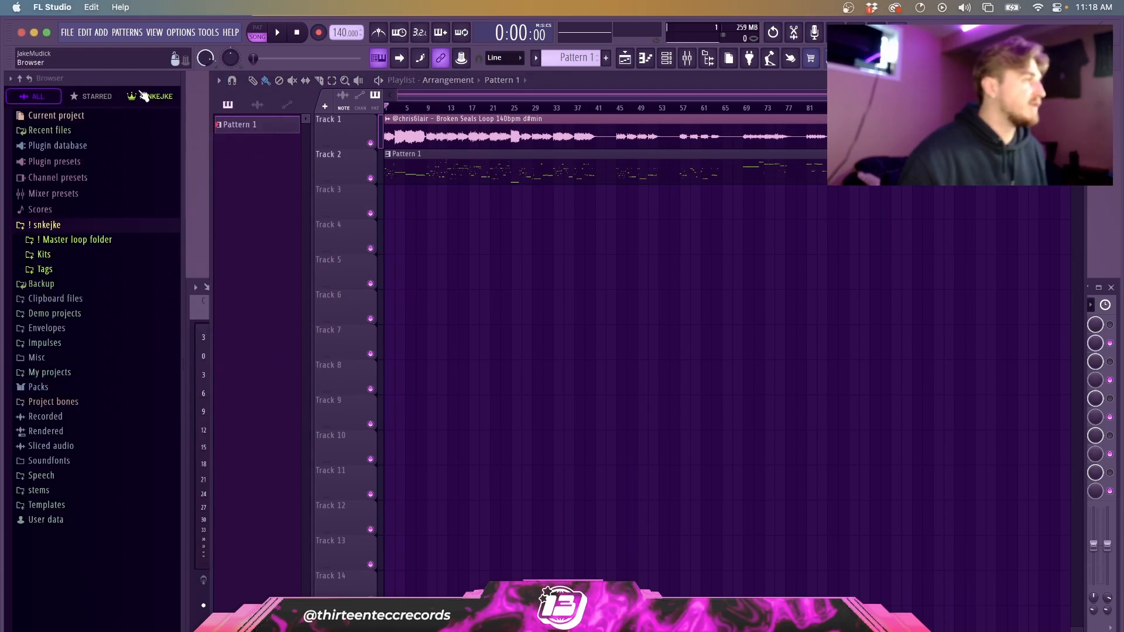
pyautogui.click(151, 96)
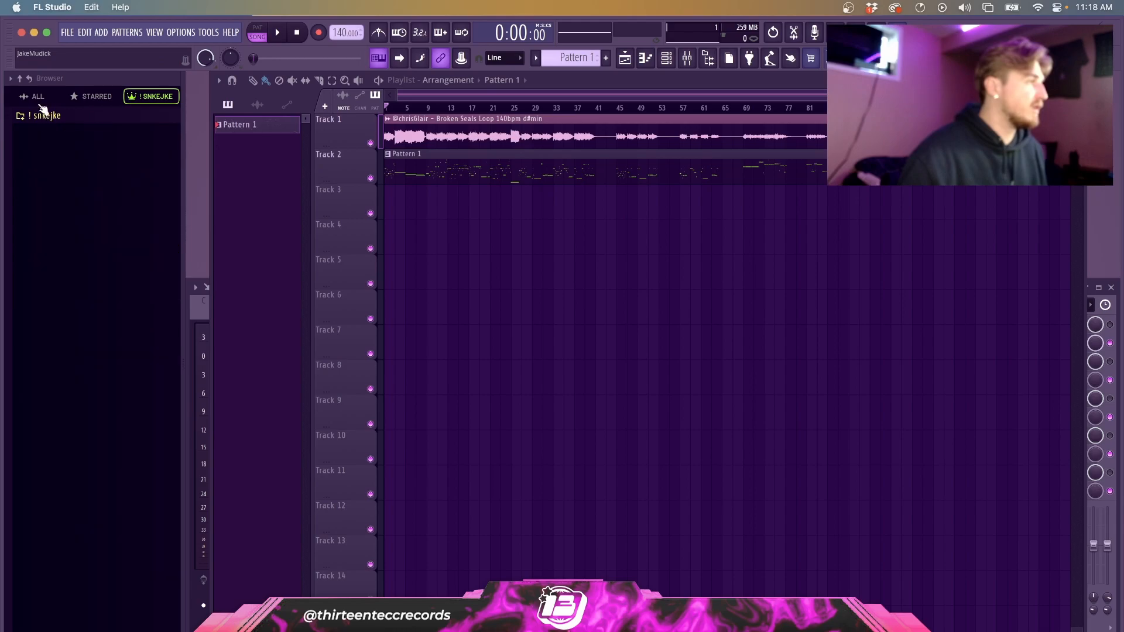
pyautogui.click(36, 97)
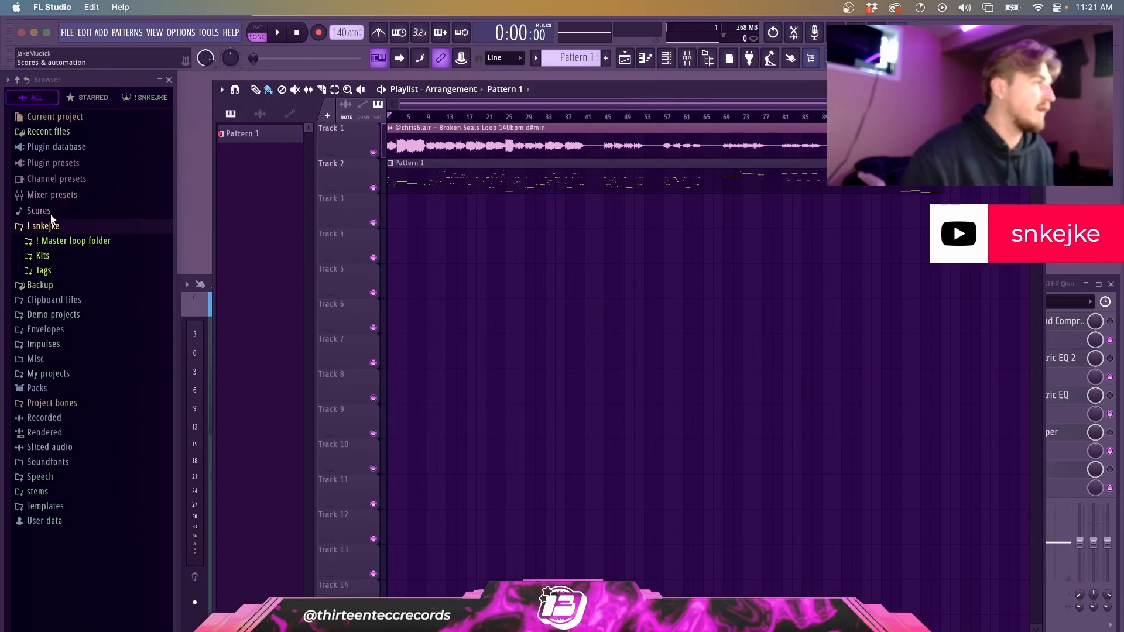
pyautogui.click(44, 226)
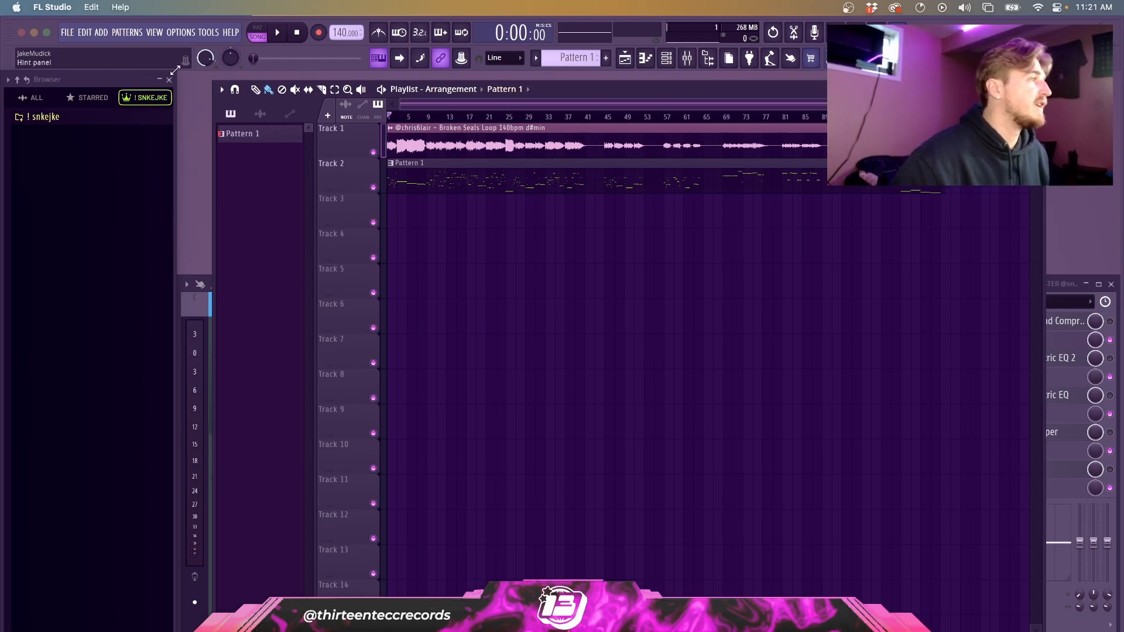
pyautogui.click(666, 58)
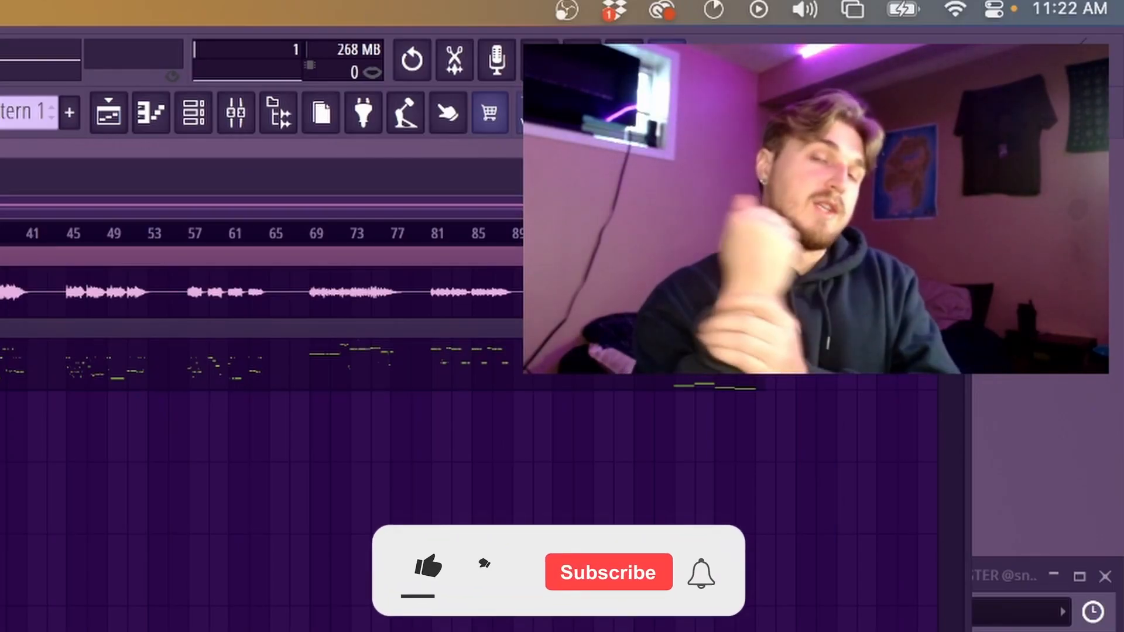
pyautogui.click(425, 569)
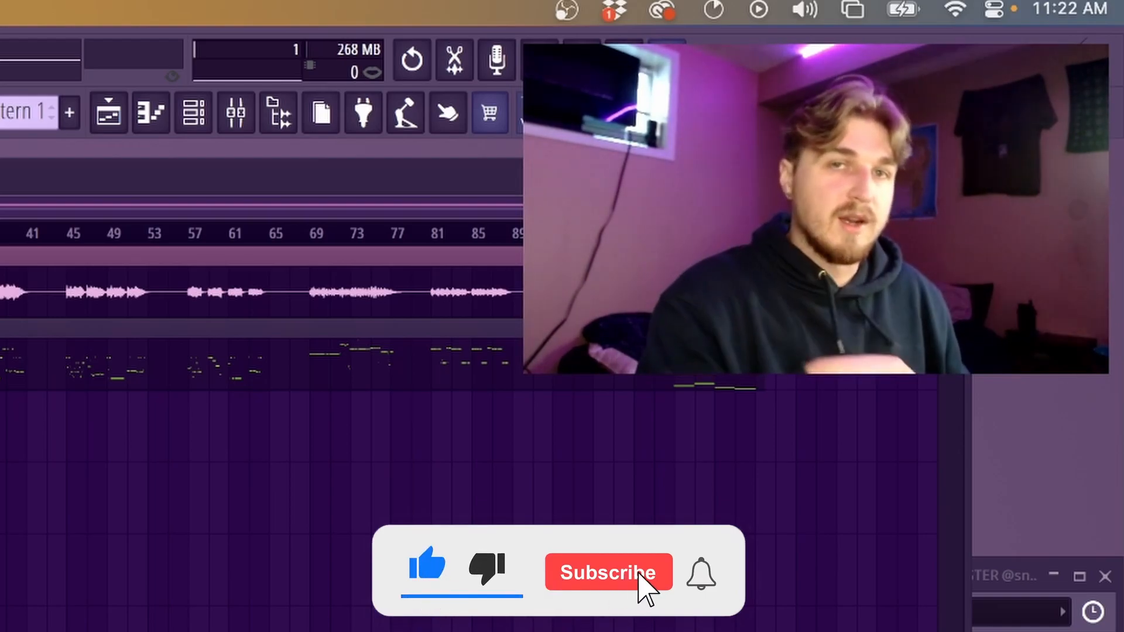
pyautogui.click(607, 572)
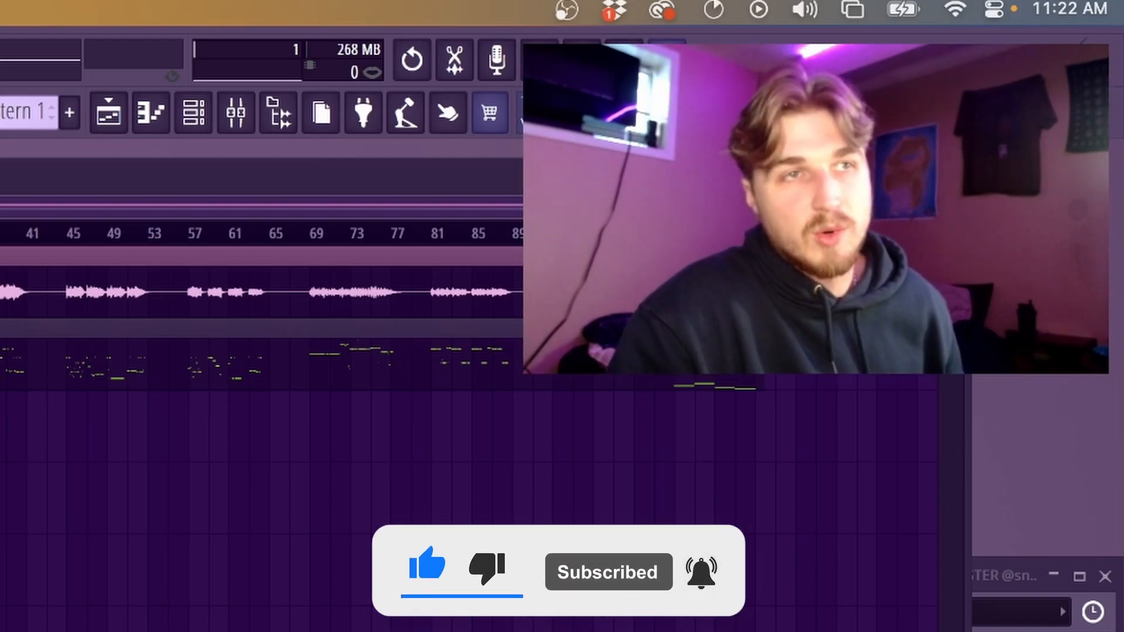